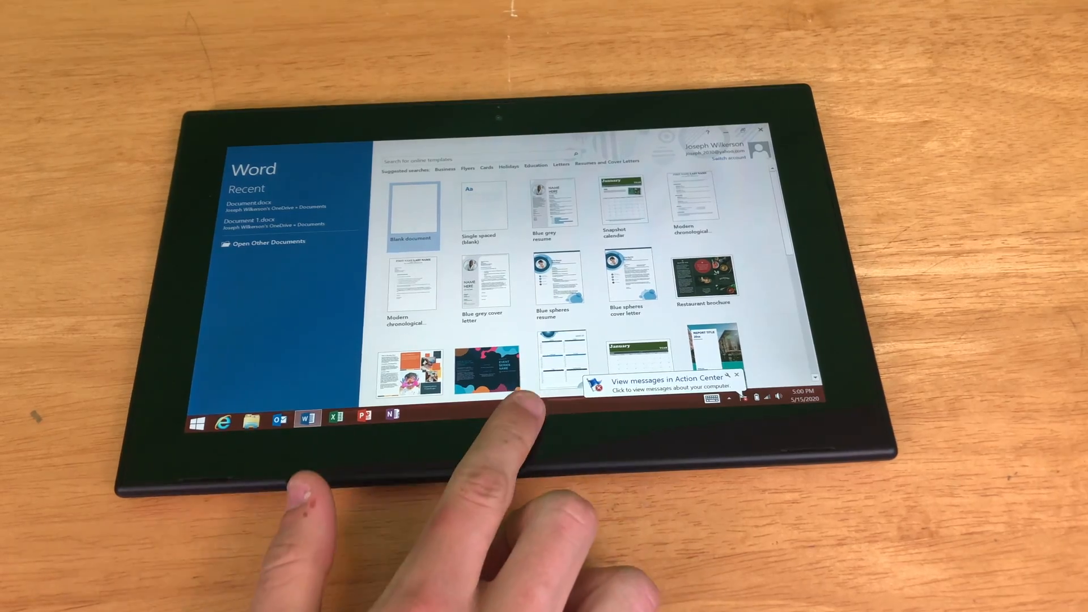
# - Switch from Word to Internet Explorer via its taskbar icon
pyautogui.click(509, 441)
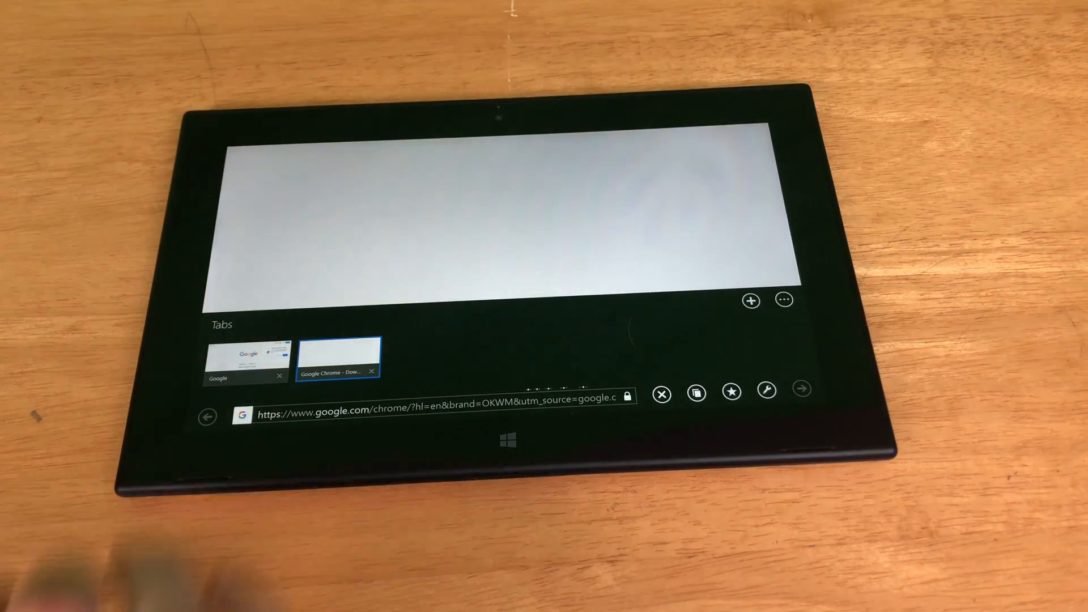
# - Run ChromeSetup.exe from the Google Chrome tab's download bar
pyautogui.click(337, 358)
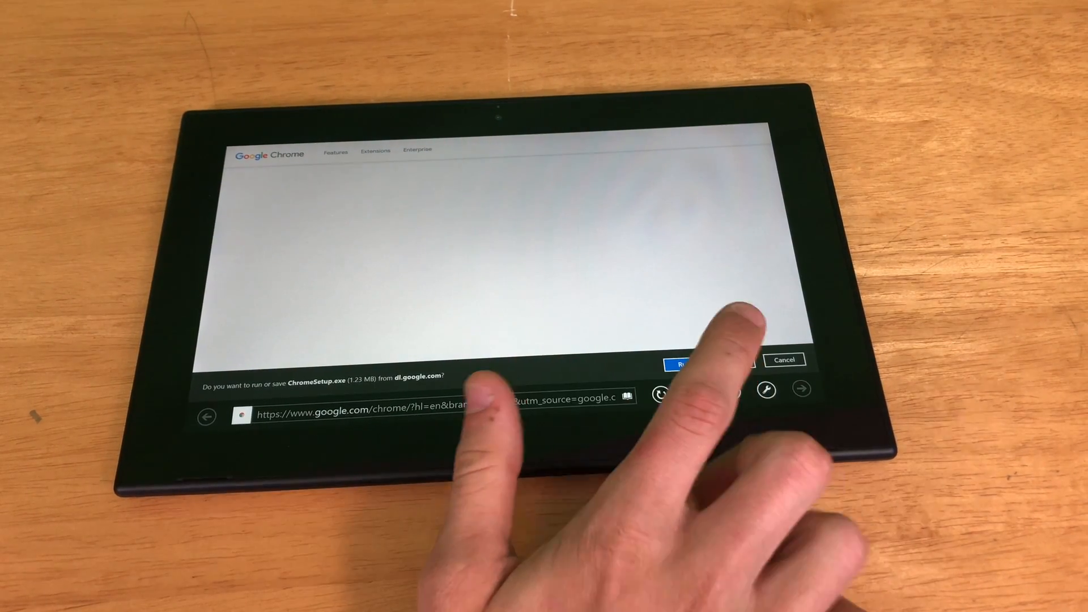
pyautogui.click(687, 364)
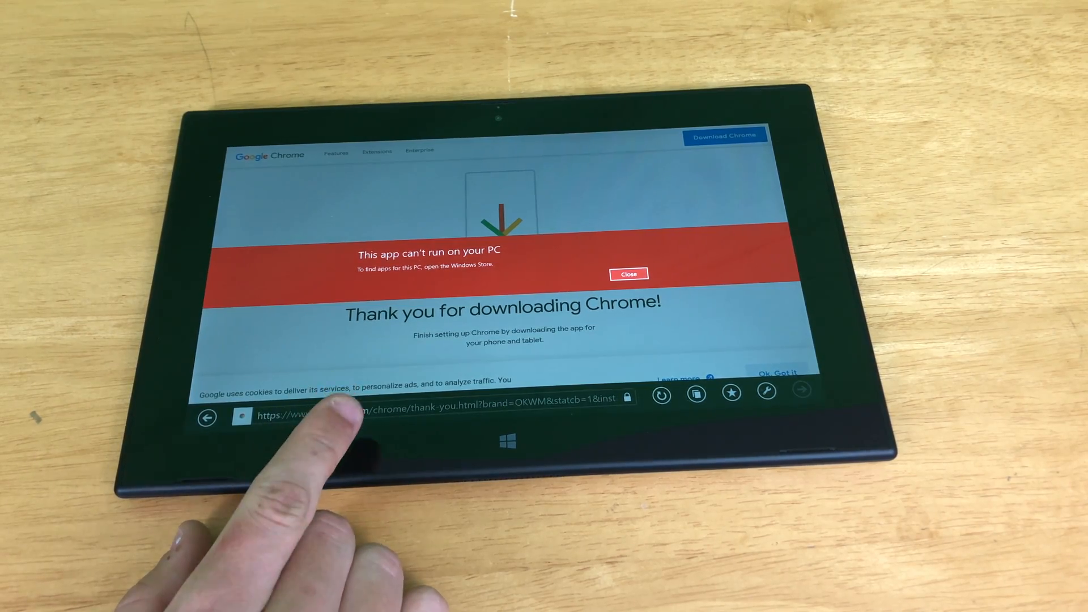
# - Close the red 'This app can't run on your PC' banner
pyautogui.click(507, 440)
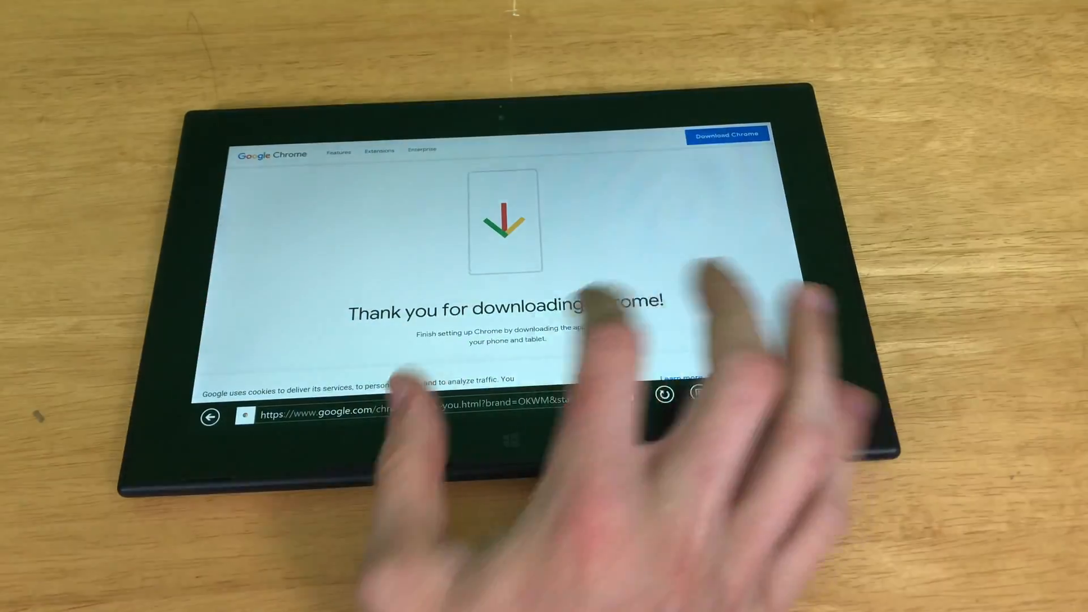
# - Go to YouTube and type 'tech' into its search box
pyautogui.click(381, 408)
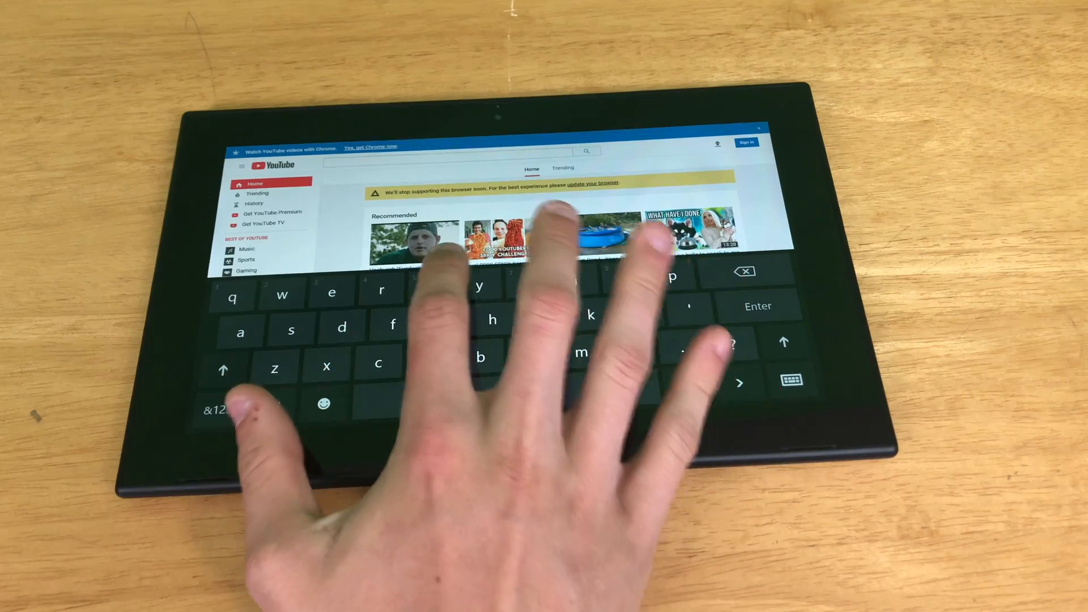
pyautogui.write('tech')
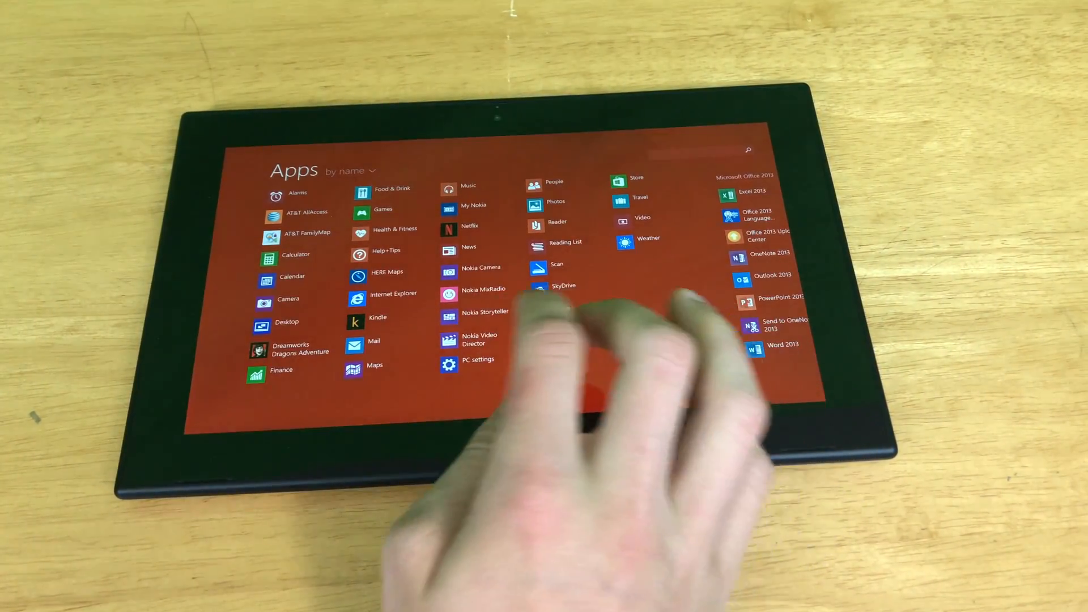
# - Launch Word 2013, then browse Local Disk (C:) in File Explorer
pyautogui.click(770, 346)
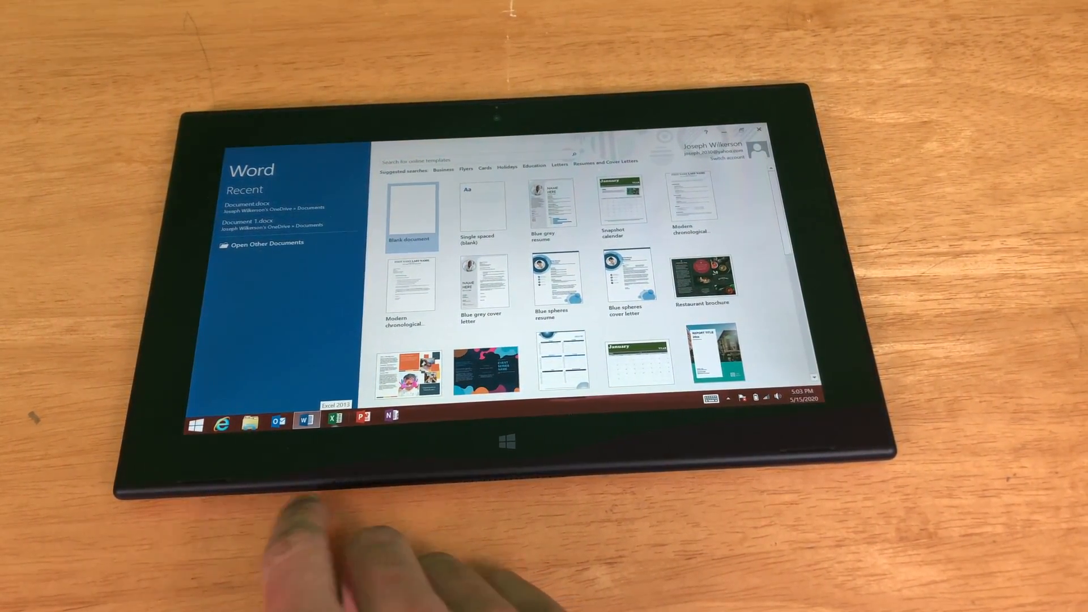
pyautogui.click(506, 441)
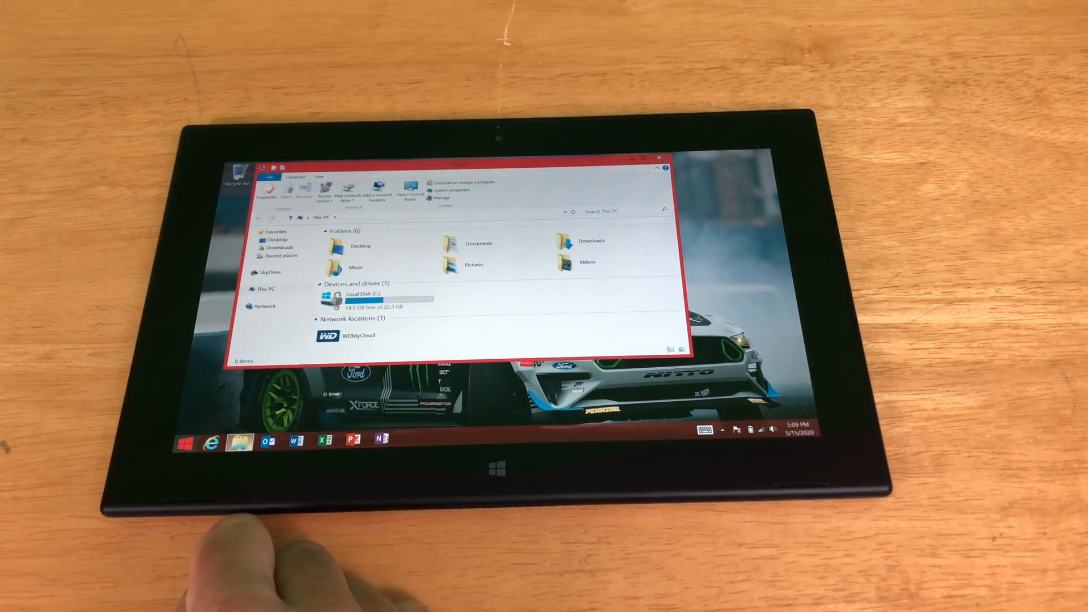
pyautogui.doubleClick(353, 296)
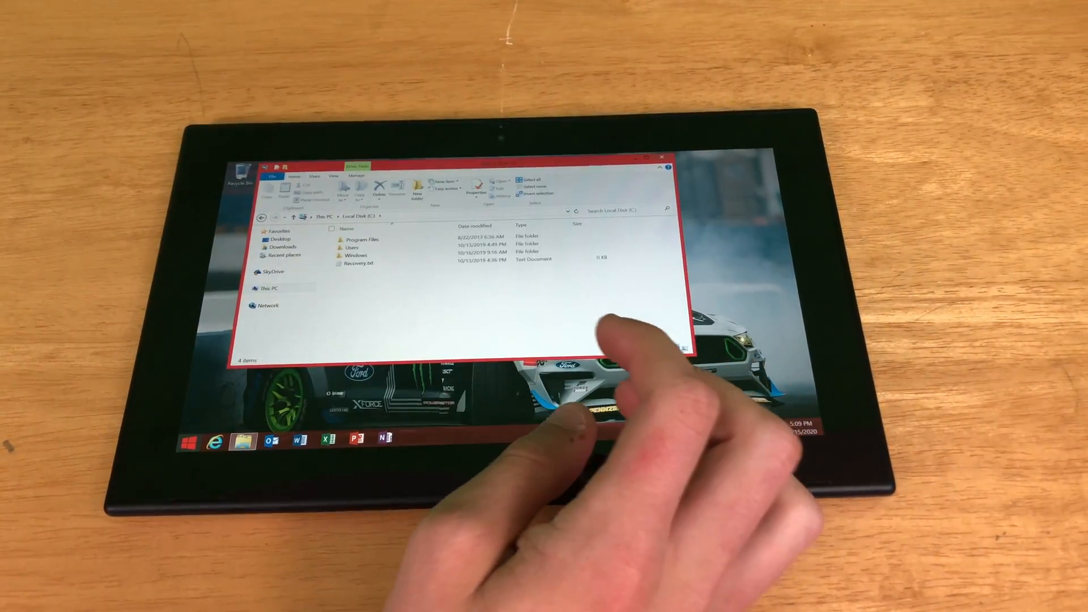